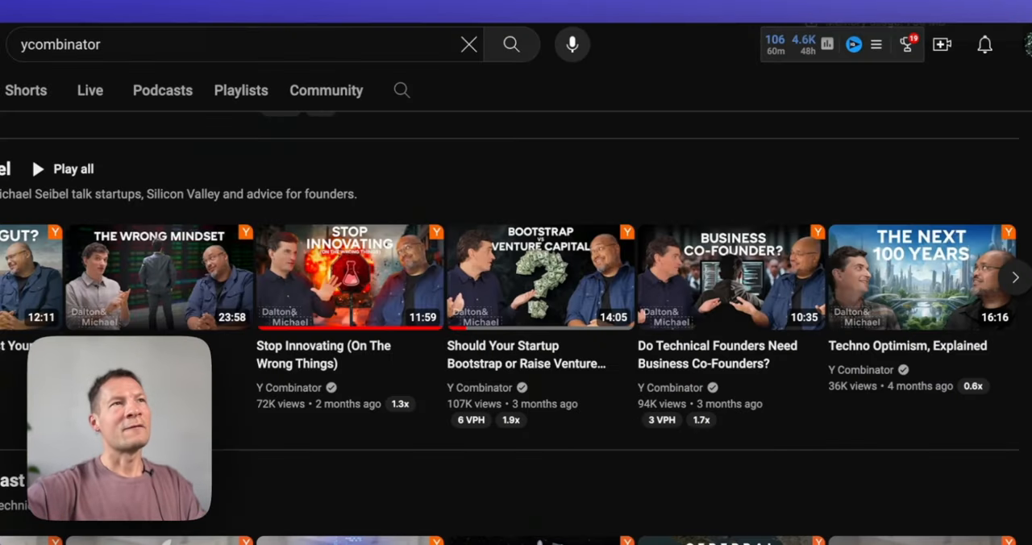
Browse the Y Combinator YouTube channel, then start a new Analyze Text Content analysis
{"action": "scroll", "scroll_direction": "up", "scroll_amount": 3}
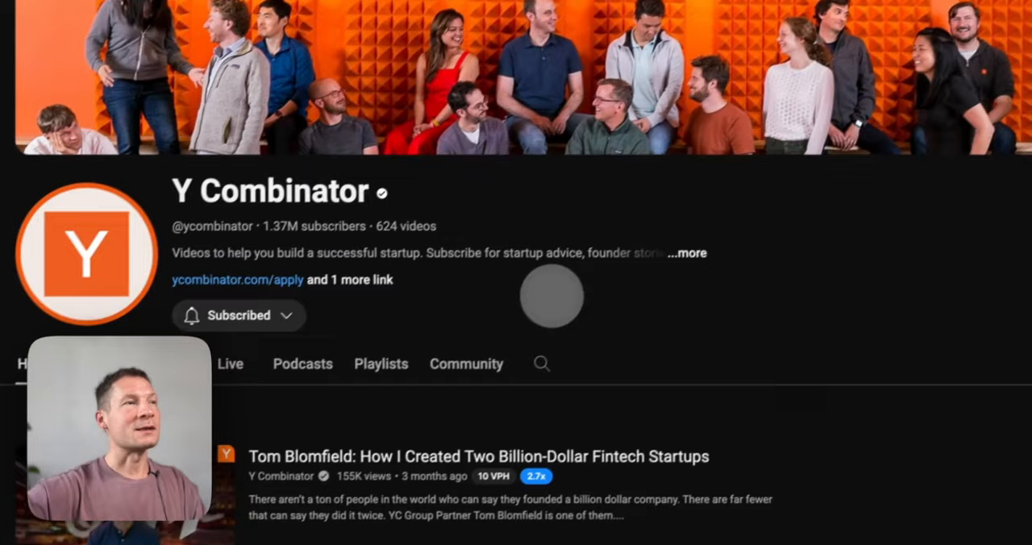
{"action": "scroll", "scroll_direction": "down", "scroll_amount": 3}
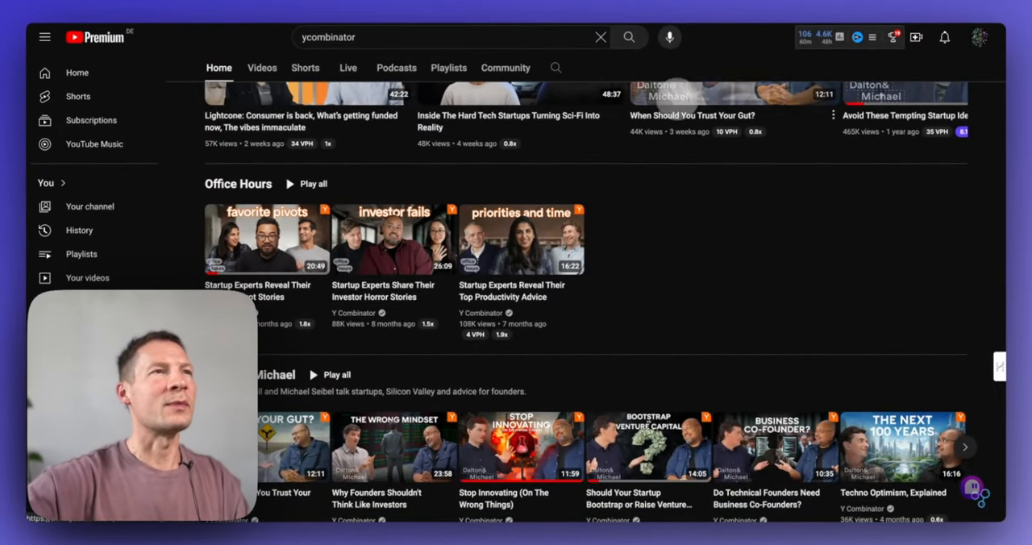
{"action": "scroll", "scroll_direction": "up", "scroll_amount": 3}
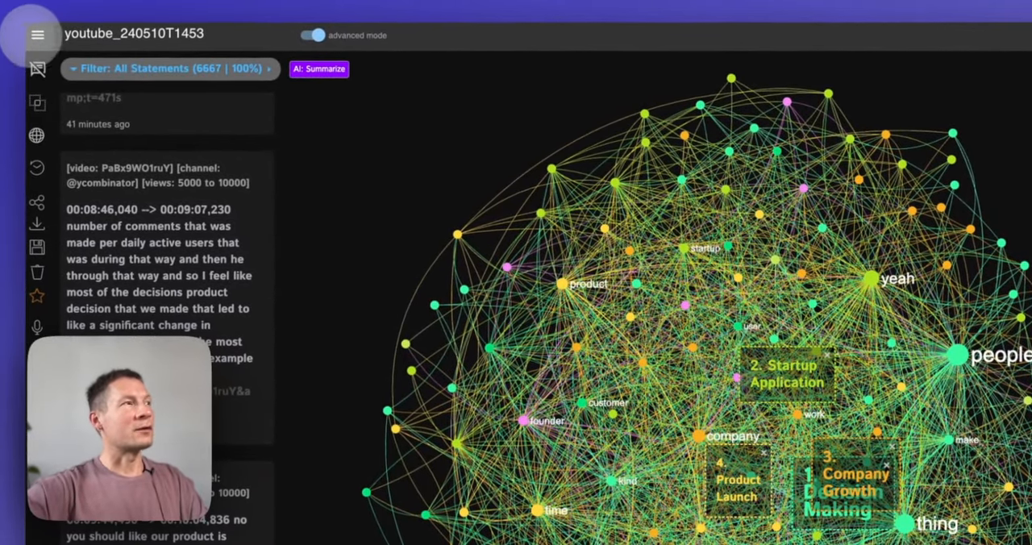
{"action": "left_click", "coordinate": [170, 68]}
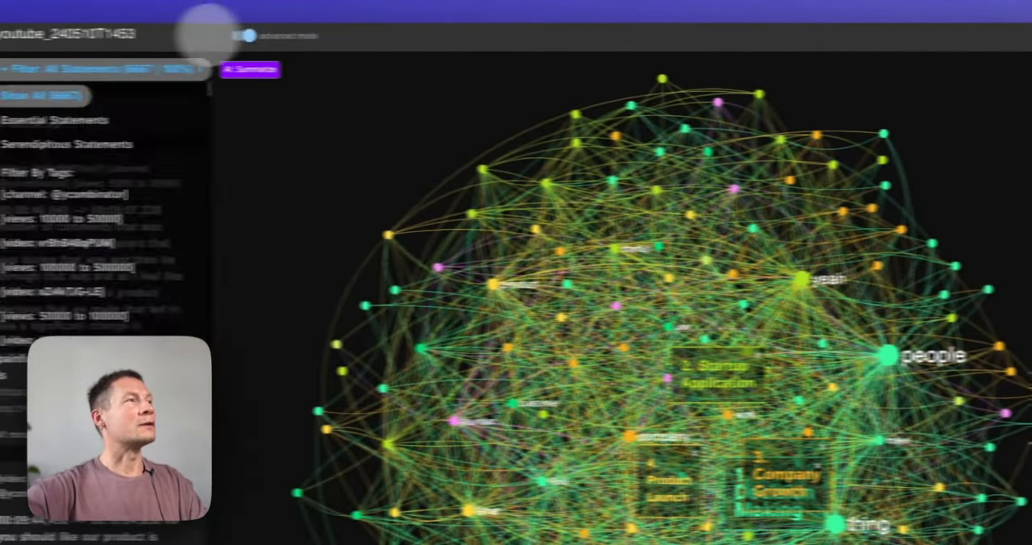
{"action": "left_click", "coordinate": [38, 35]}
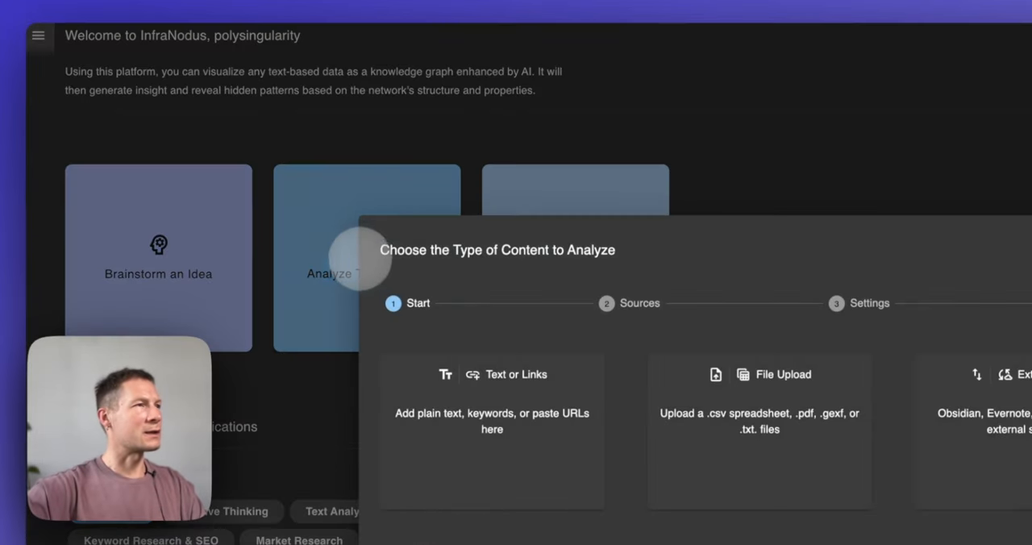
{"action": "type", "text": "@y"}
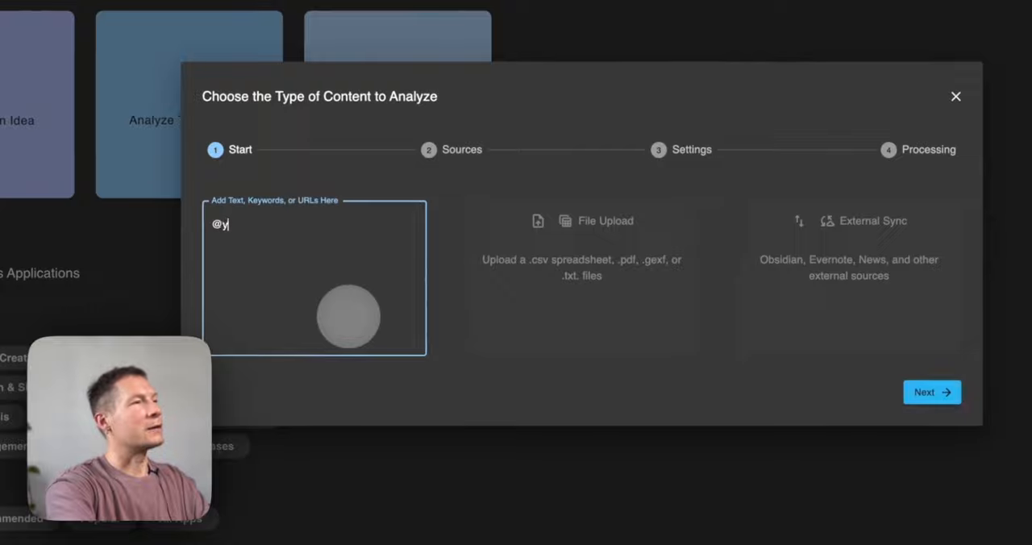
{"action": "type", "text": "combinator"}
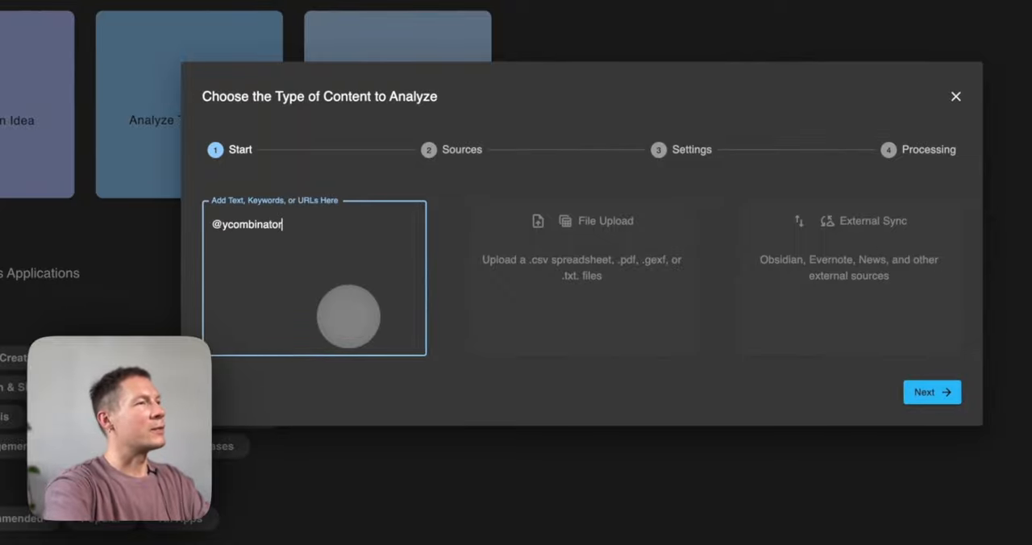
{"action": "left_click", "coordinate": [931, 392]}
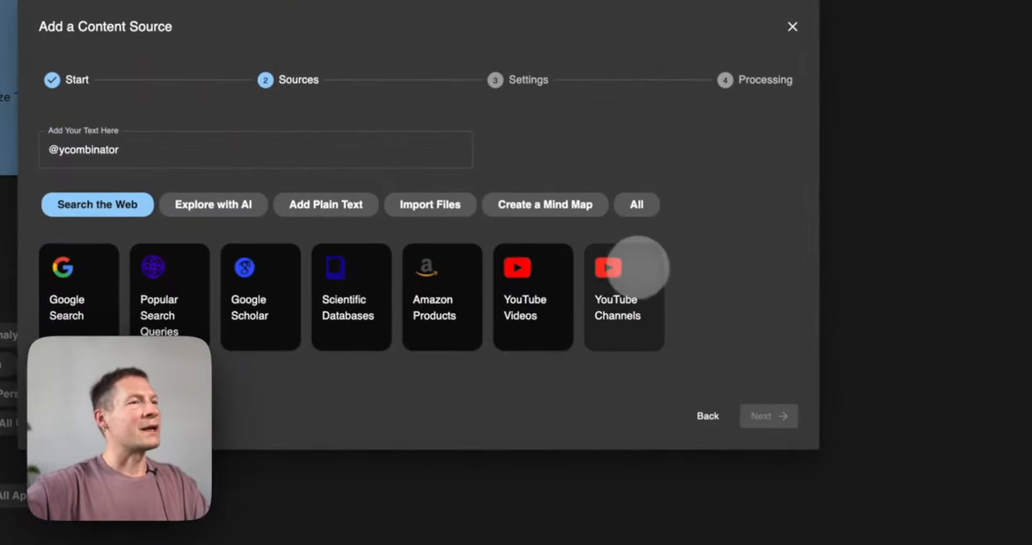
{"action": "left_click", "coordinate": [624, 296]}
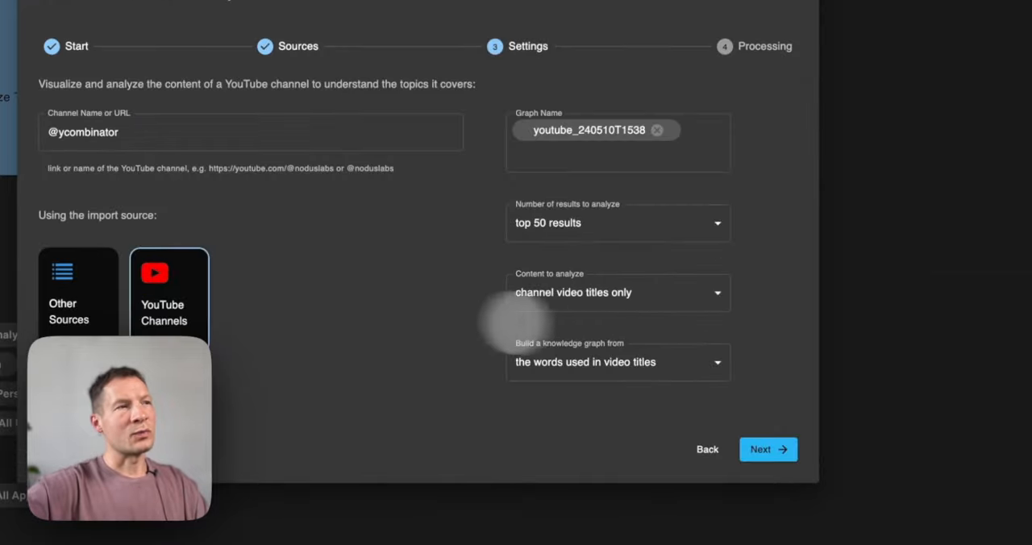
{"action": "left_click", "coordinate": [618, 222]}
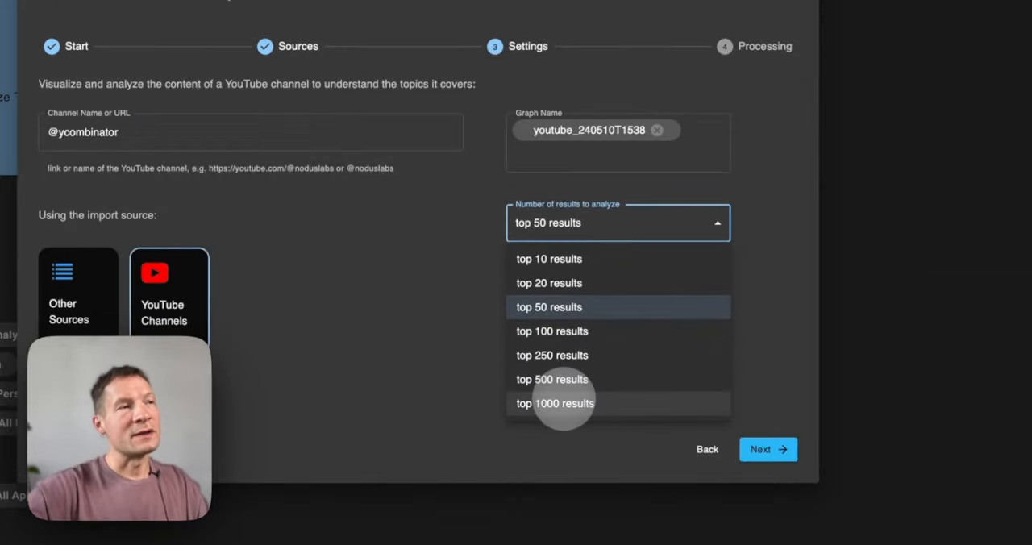
{"action": "left_click", "coordinate": [554, 403]}
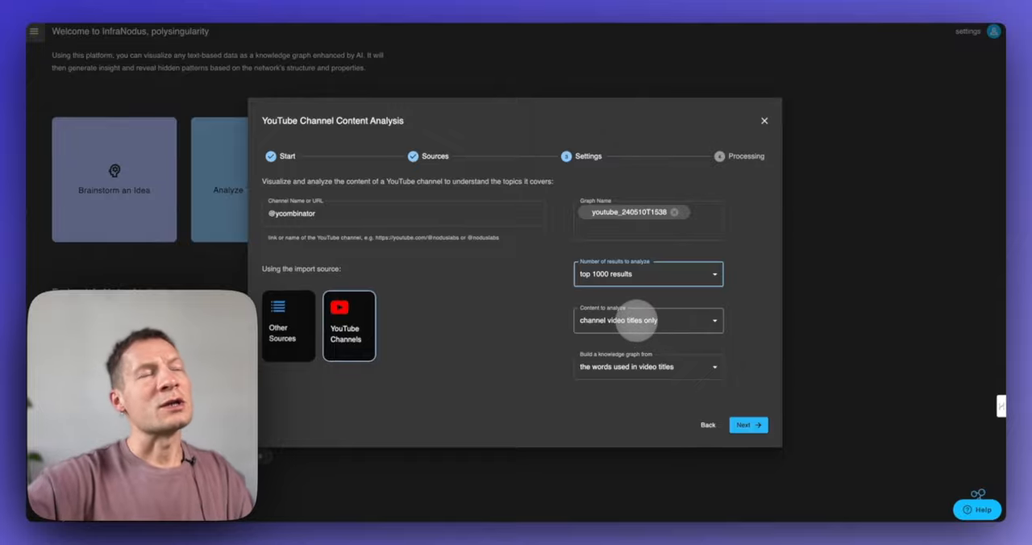
{"action": "left_click", "coordinate": [648, 321]}
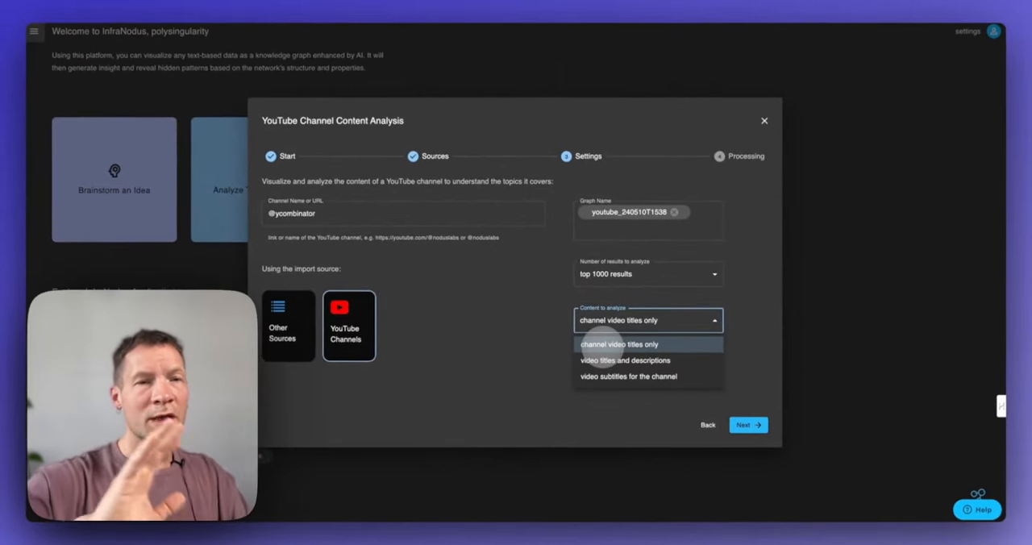
{"action": "mouse_move", "coordinate": [629, 377]}
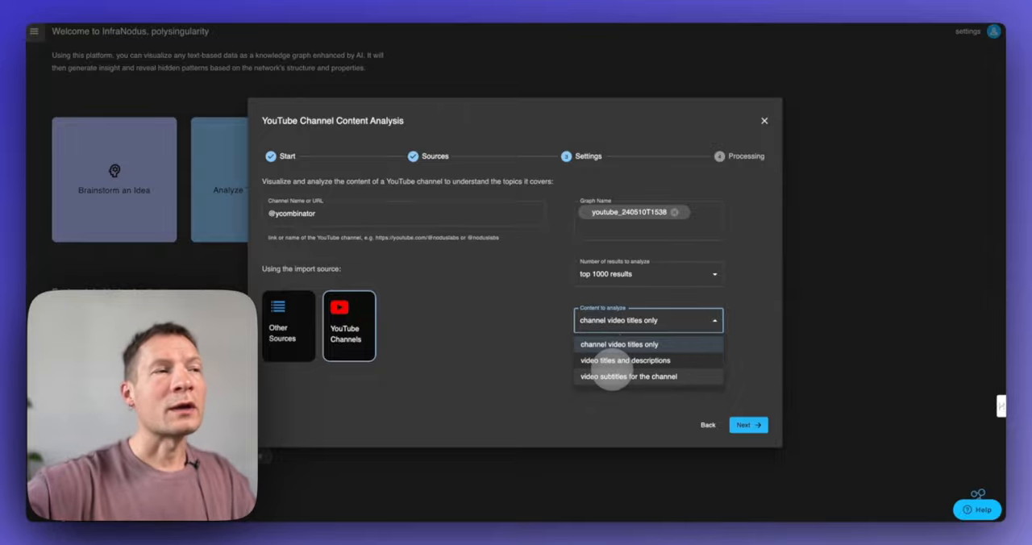
{"action": "left_click", "coordinate": [631, 376]}
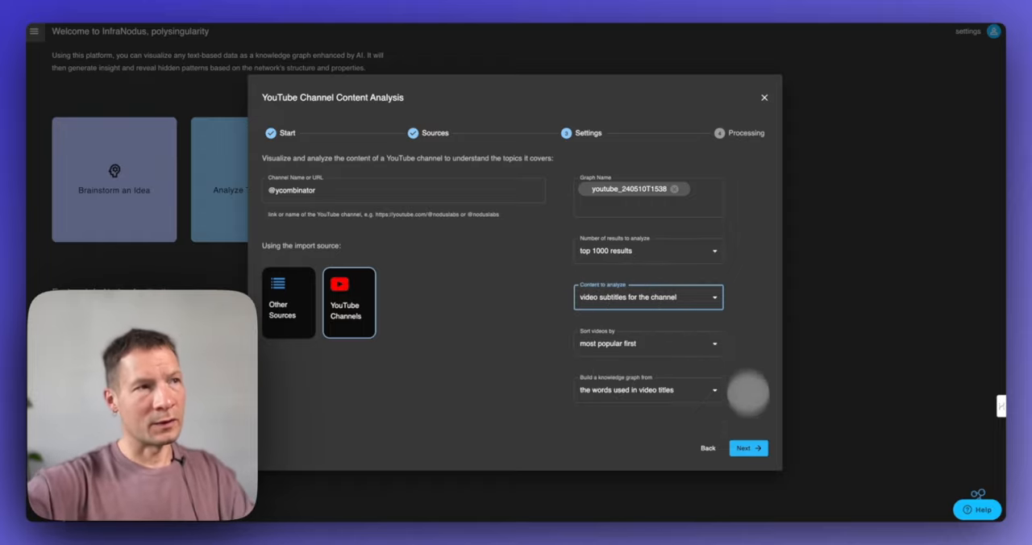
Leave the setup dialog and load the saved YouTube subtitles graph from Your Text Graphs
{"action": "left_click", "coordinate": [763, 97]}
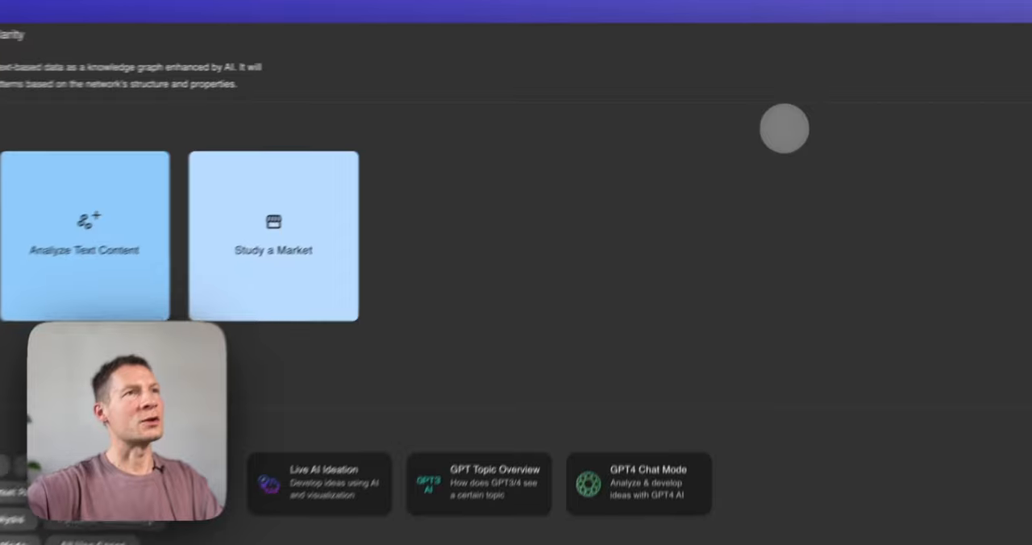
{"action": "left_click", "coordinate": [38, 35]}
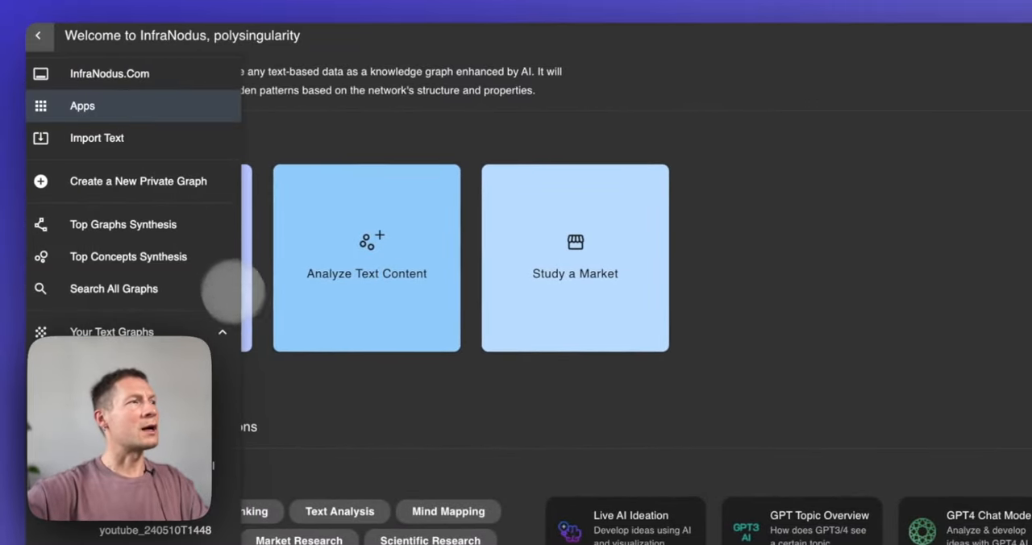
{"action": "scroll", "scroll_direction": "down", "scroll_amount": 3}
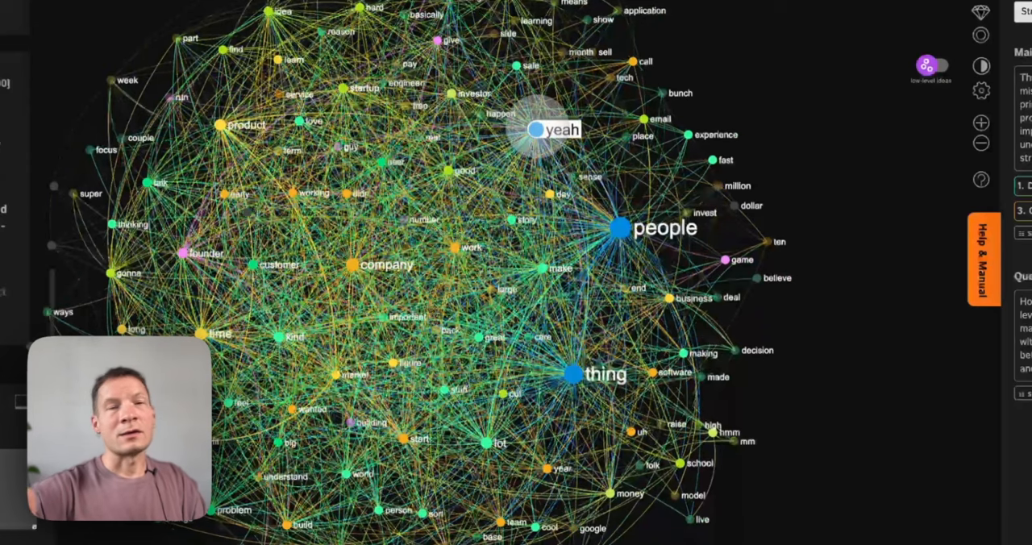
Deselect the graph words to reveal the AI Insights summary, four clusters and suggested question
{"action": "left_click", "coordinate": [621, 227]}
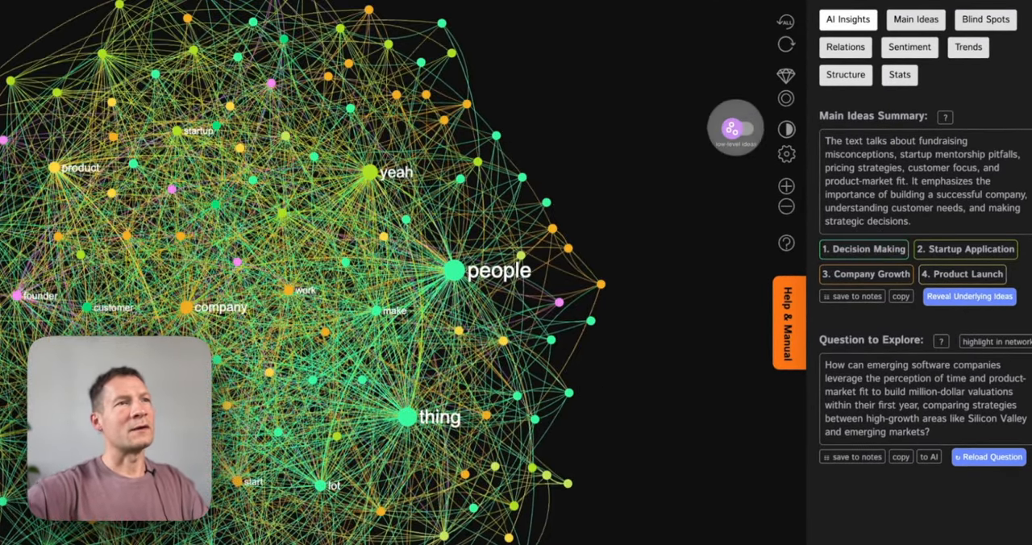
Show high-level topic labels on the graph and highlight the Product Launch topic
{"action": "left_click", "coordinate": [735, 128]}
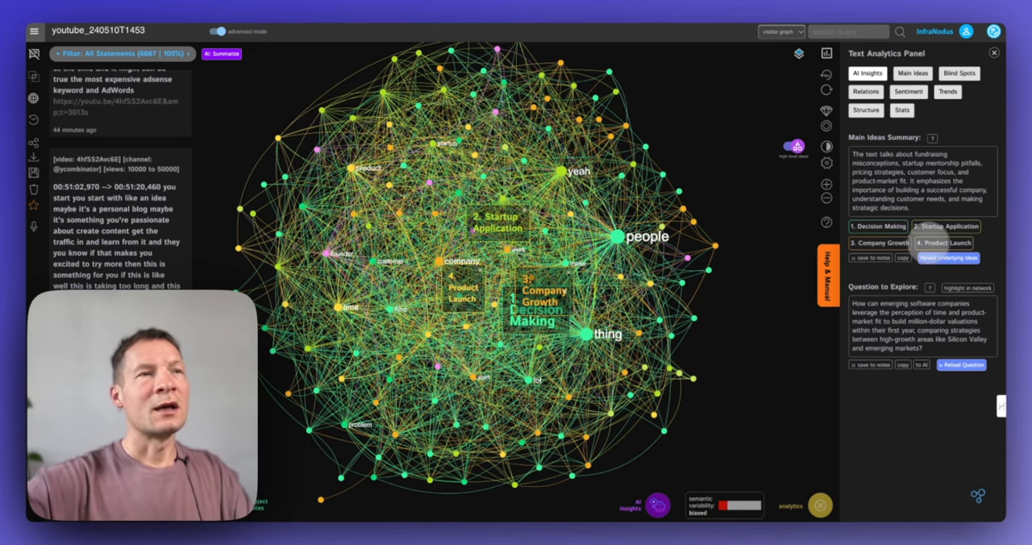
{"action": "left_click", "coordinate": [949, 257]}
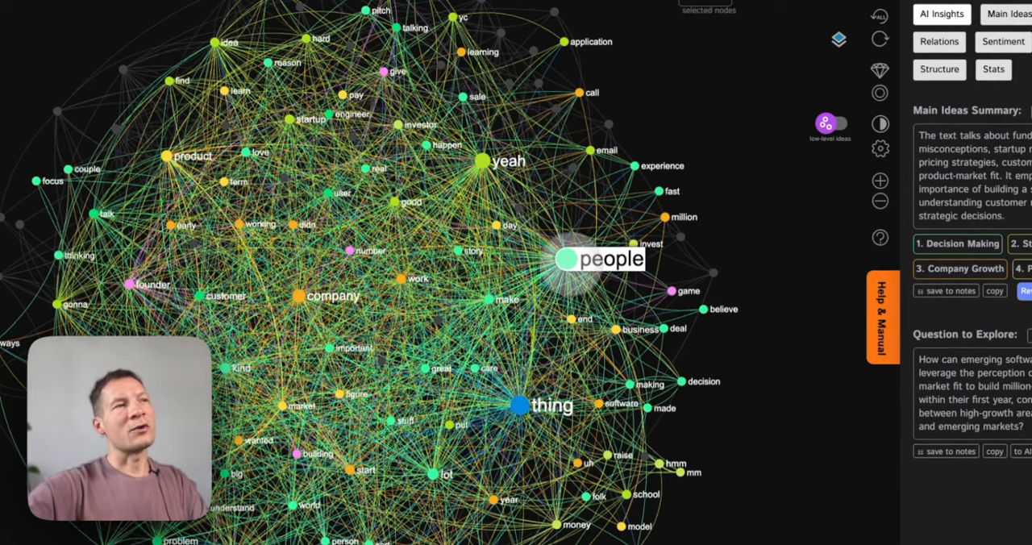
Select the word people and hide lot from the graph
{"action": "left_click", "coordinate": [563, 258]}
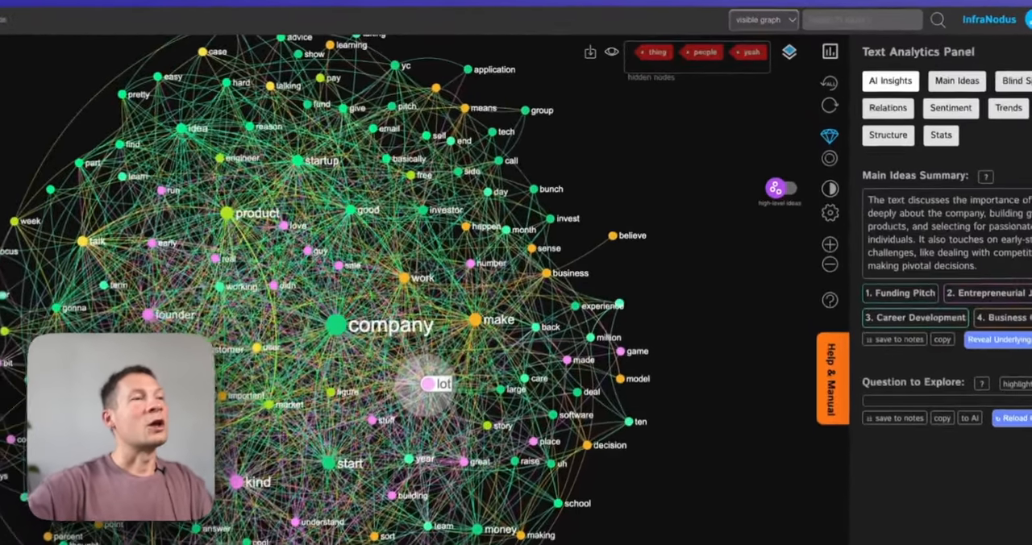
{"action": "left_click", "coordinate": [438, 384]}
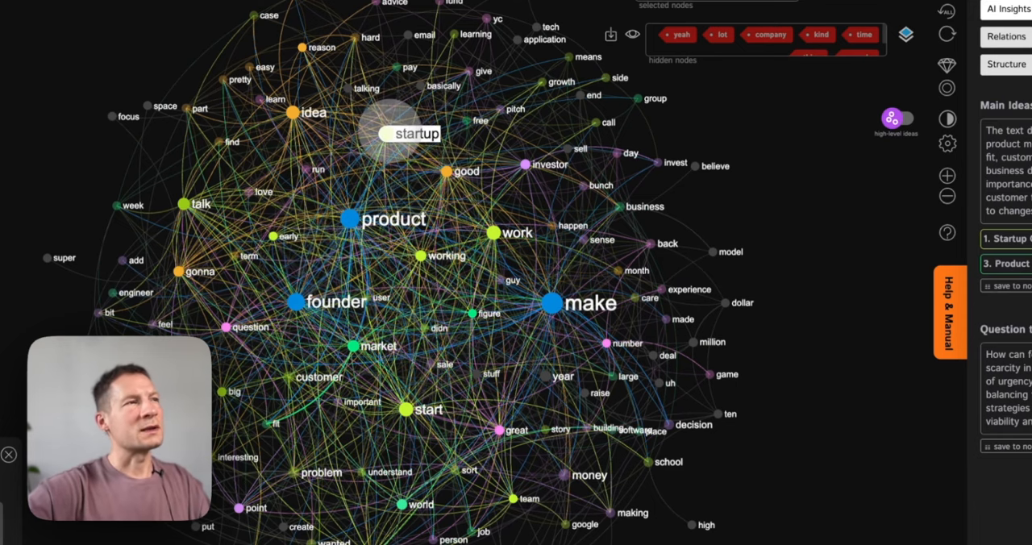
{"action": "mouse_move", "coordinate": [413, 409]}
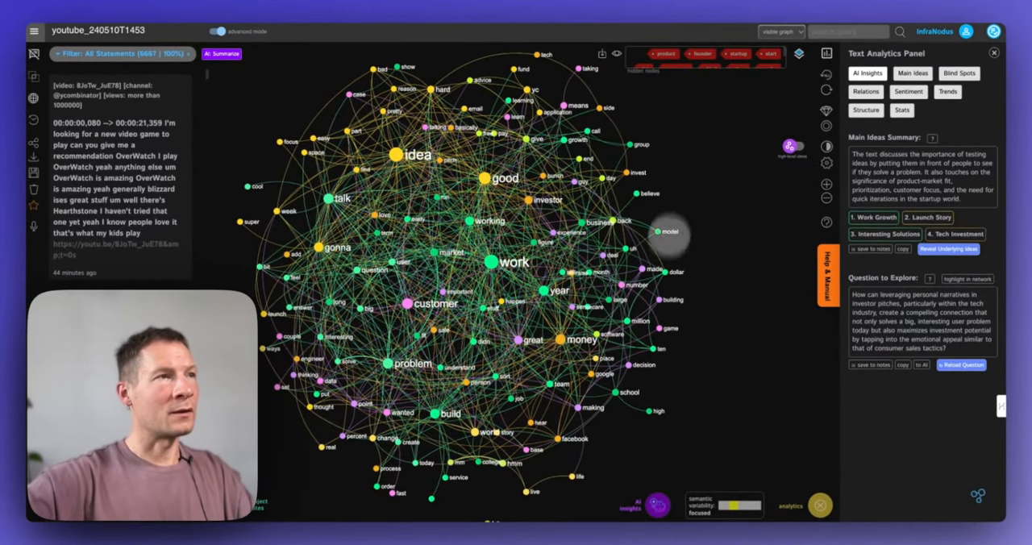
{"action": "mouse_move", "coordinate": [793, 148]}
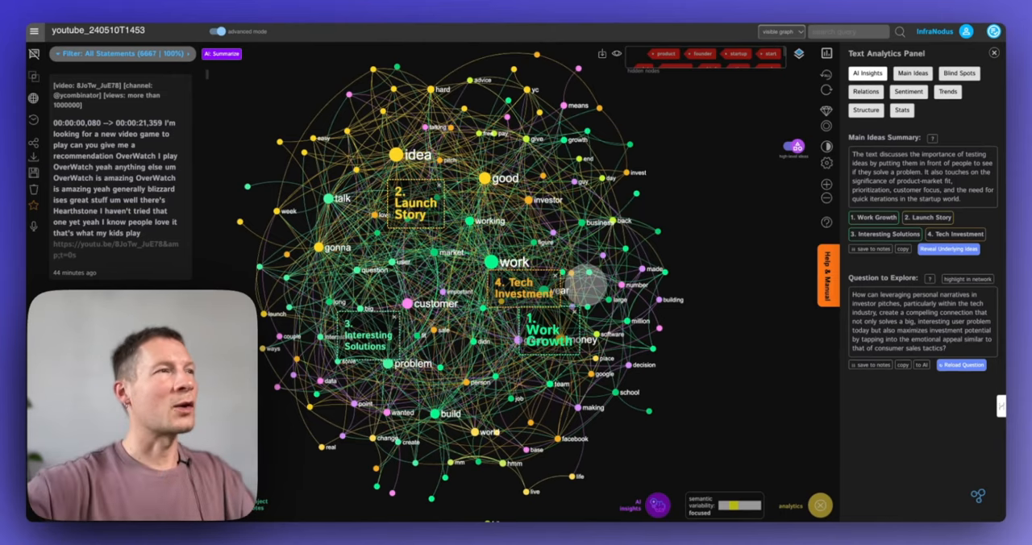
{"action": "mouse_move", "coordinate": [704, 214]}
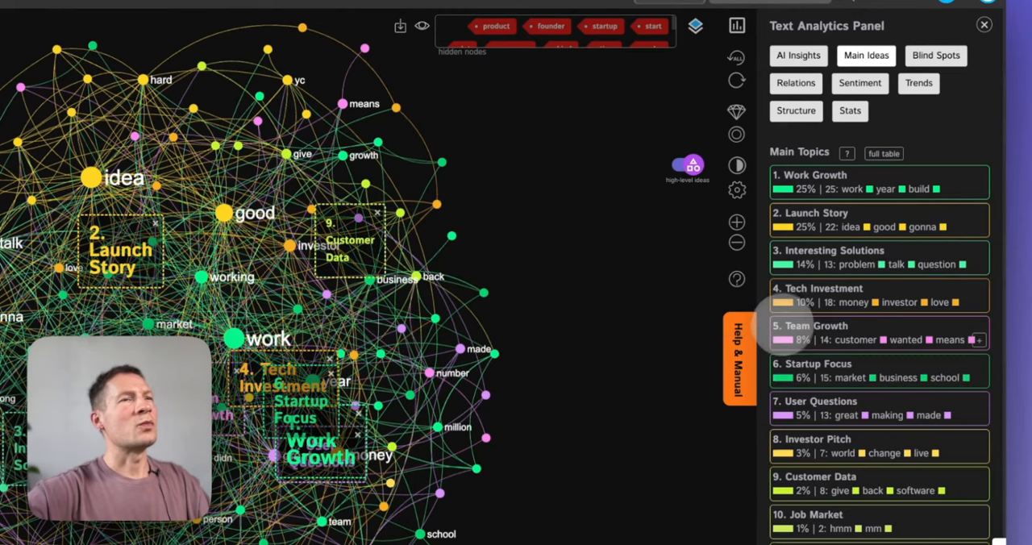
Expand the User Questions topic's words and select decision in the graph
{"action": "left_click", "coordinate": [879, 333]}
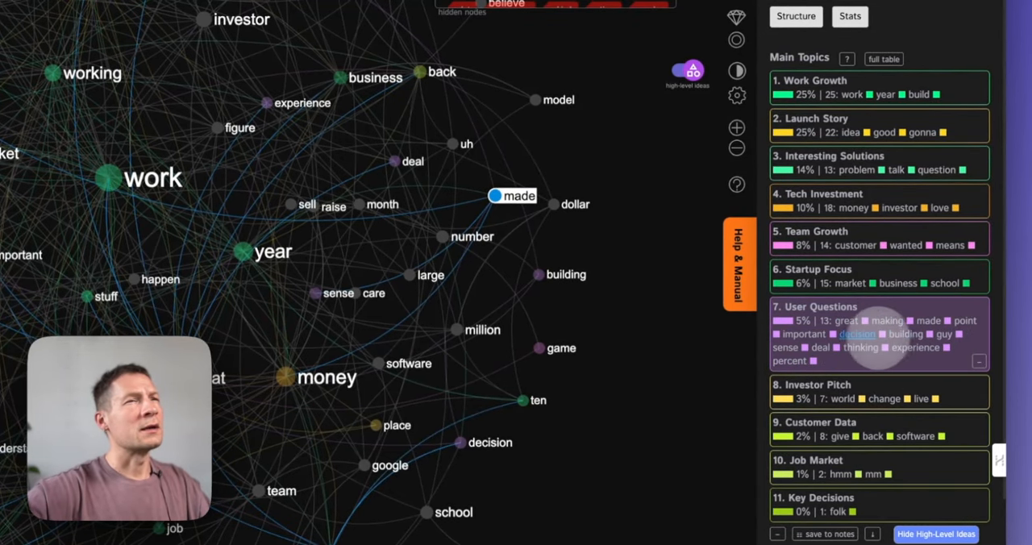
{"action": "left_click", "coordinate": [489, 442]}
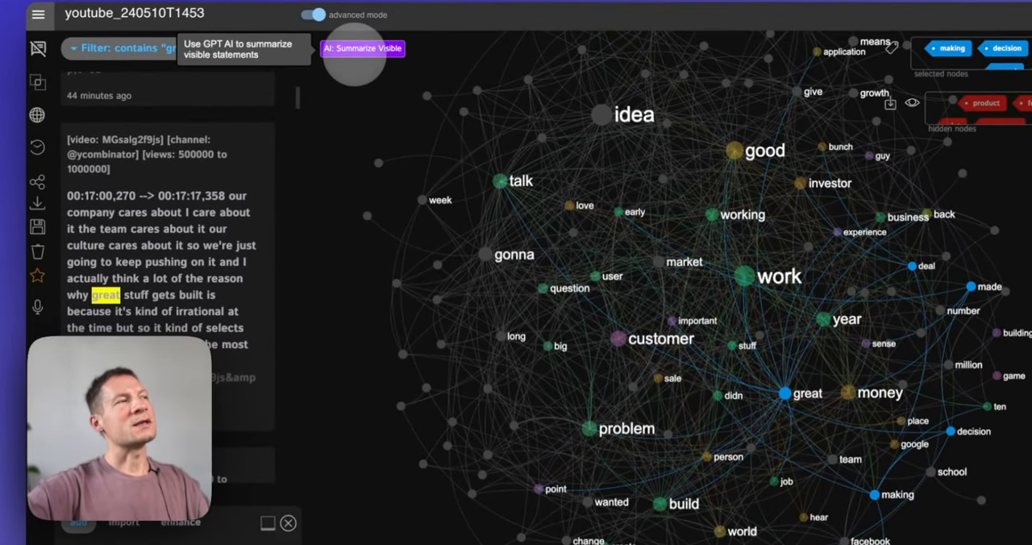
Run AI: Summarize Visible on the statements matching the selected words
{"action": "left_click", "coordinate": [363, 48]}
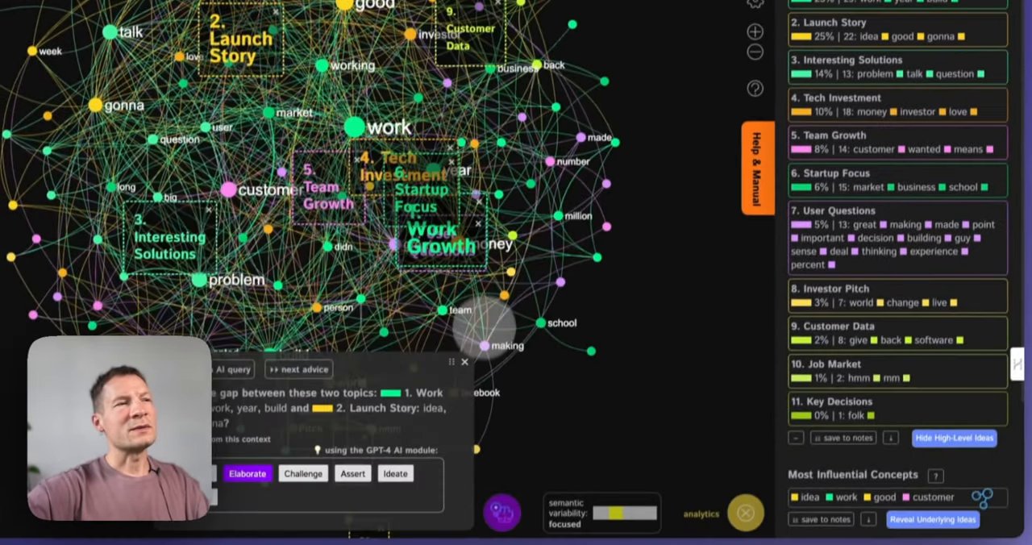
Clear the graph selection and reopen the AI Insights overview
{"action": "left_click", "coordinate": [465, 362]}
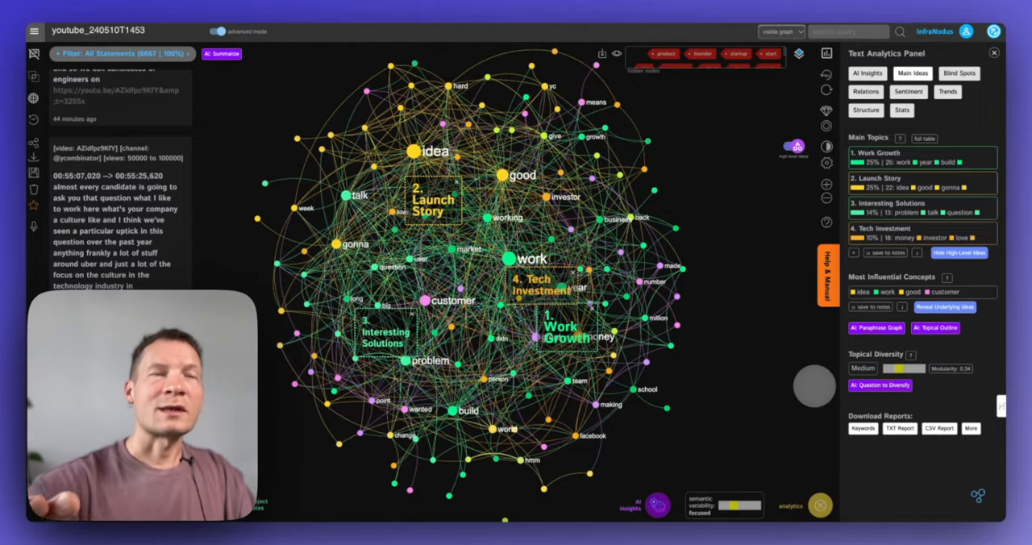
{"action": "left_click", "coordinate": [912, 73]}
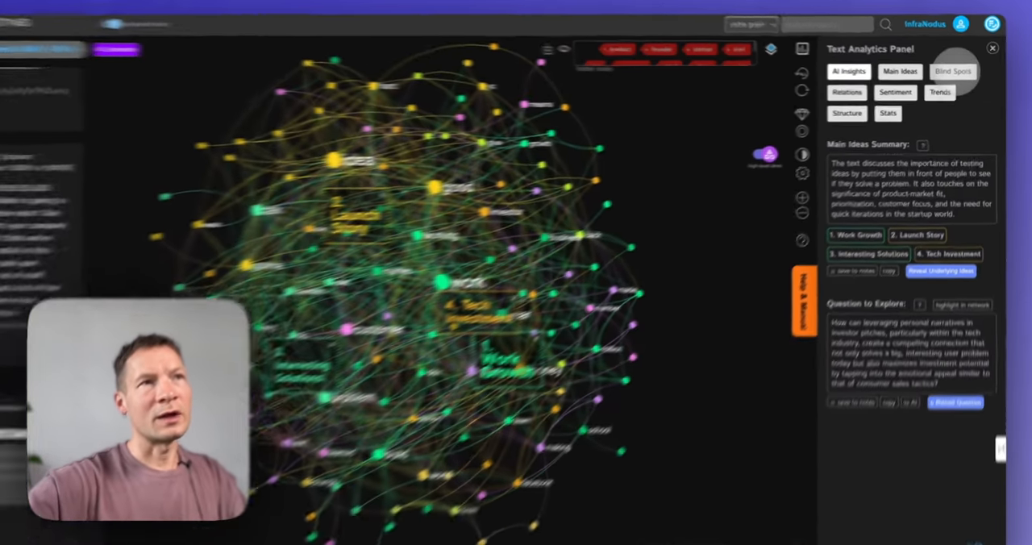
Highlight the Tech Investment blind spot, then cycle gaps to Investor Pitch–User Questions
{"action": "left_click", "coordinate": [953, 71]}
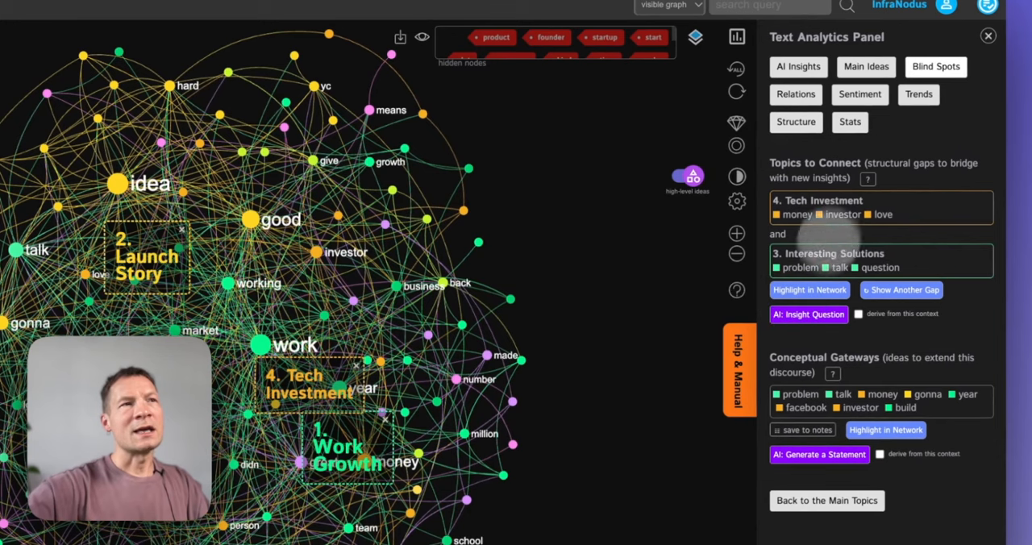
{"action": "left_click", "coordinate": [808, 289]}
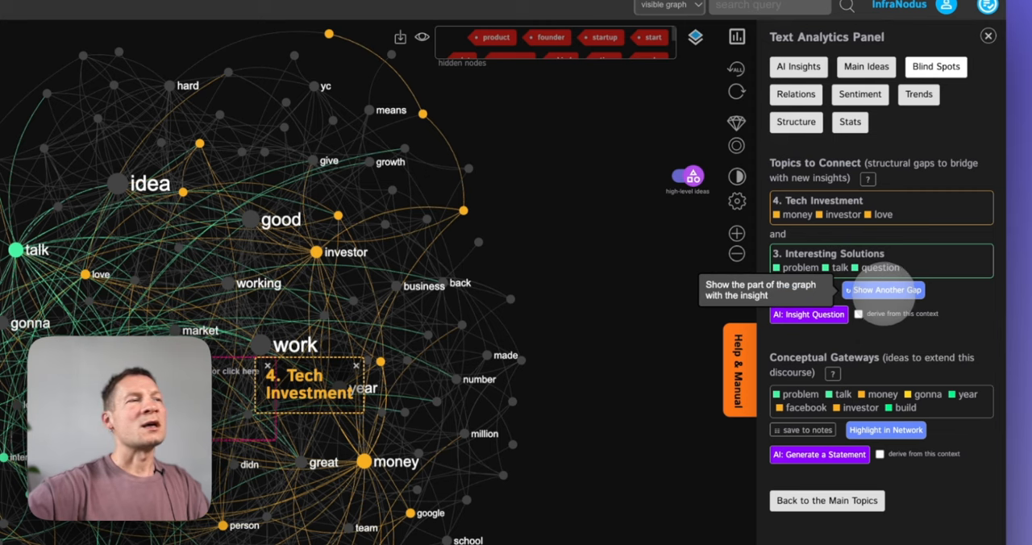
{"action": "left_click", "coordinate": [884, 289]}
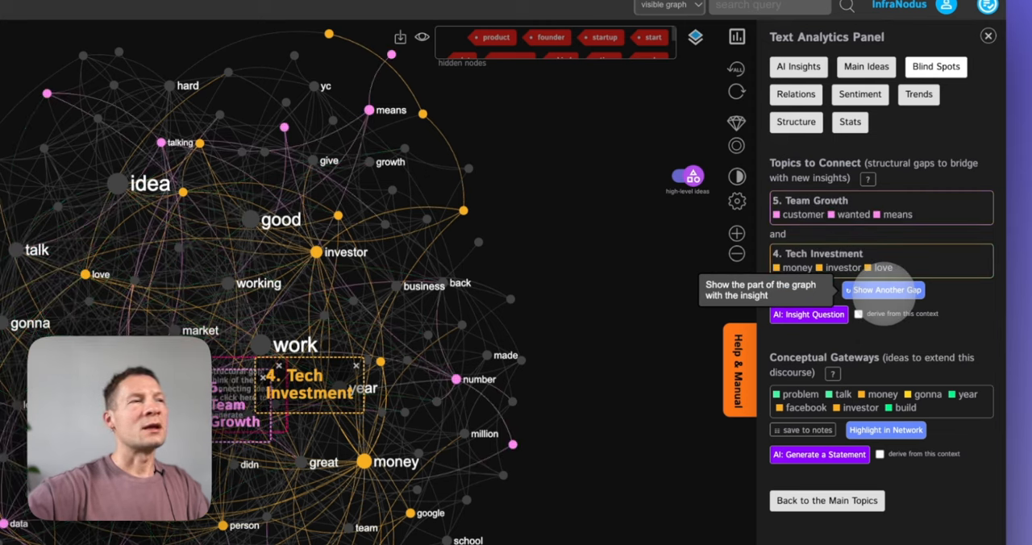
{"action": "left_click", "coordinate": [883, 289]}
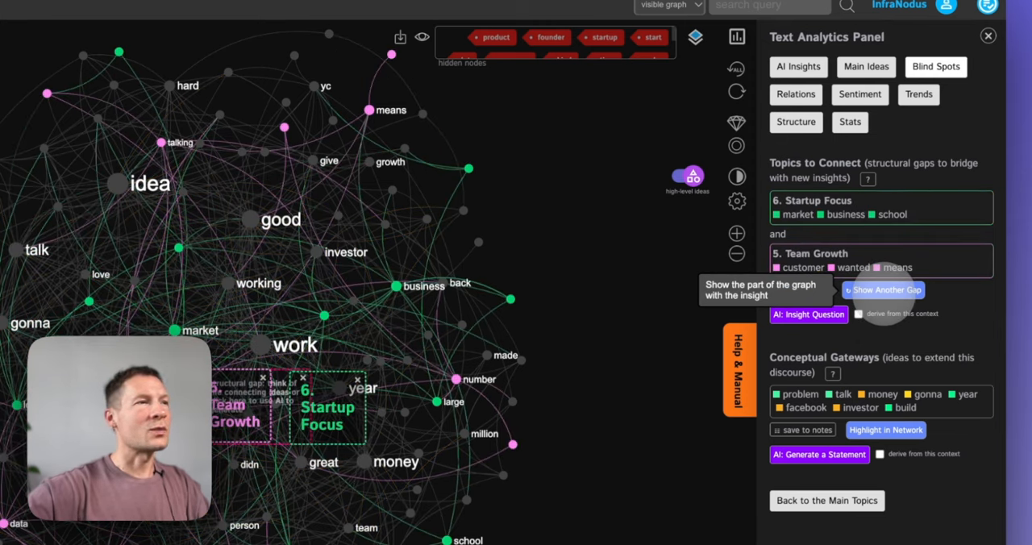
{"action": "left_click", "coordinate": [884, 290]}
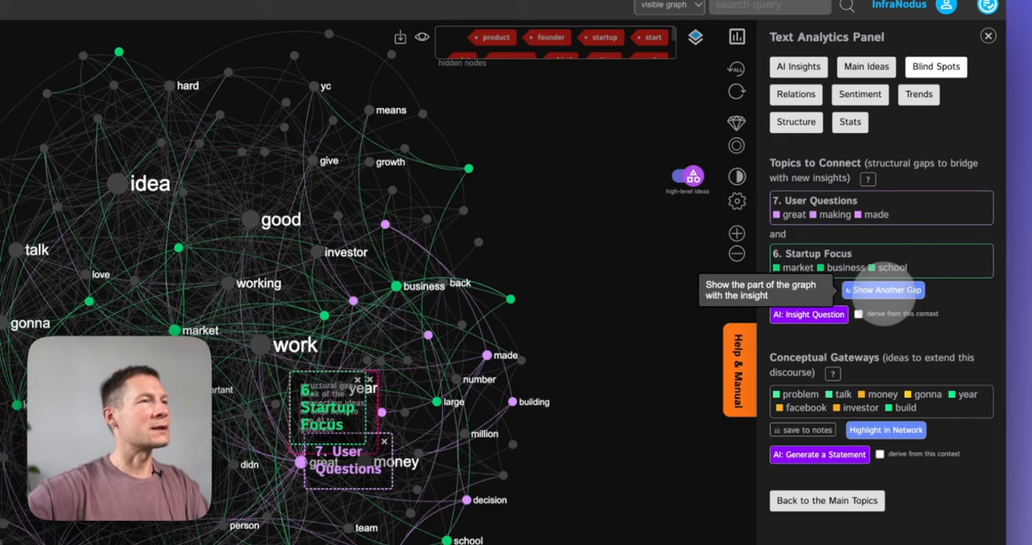
{"action": "left_click", "coordinate": [883, 289]}
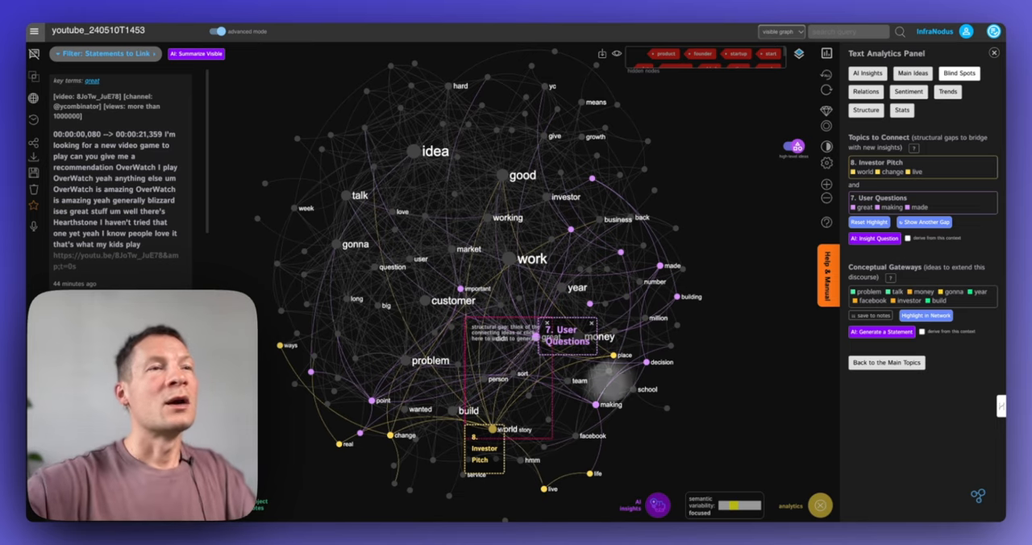
{"action": "mouse_move", "coordinate": [875, 238]}
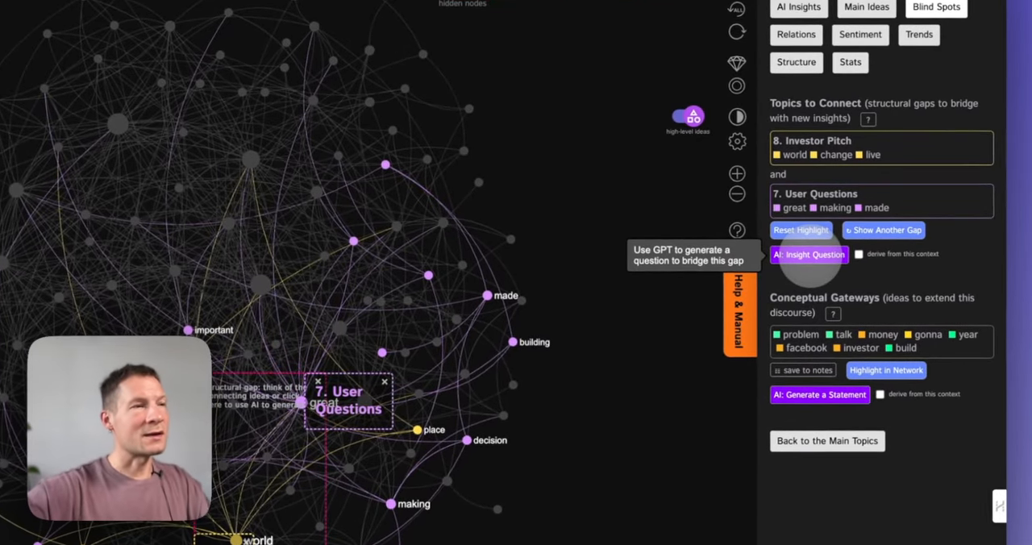
Generate bridging questions for the Investor Pitch–User Questions gap, then request an elaboration of one question
{"action": "left_click", "coordinate": [809, 254]}
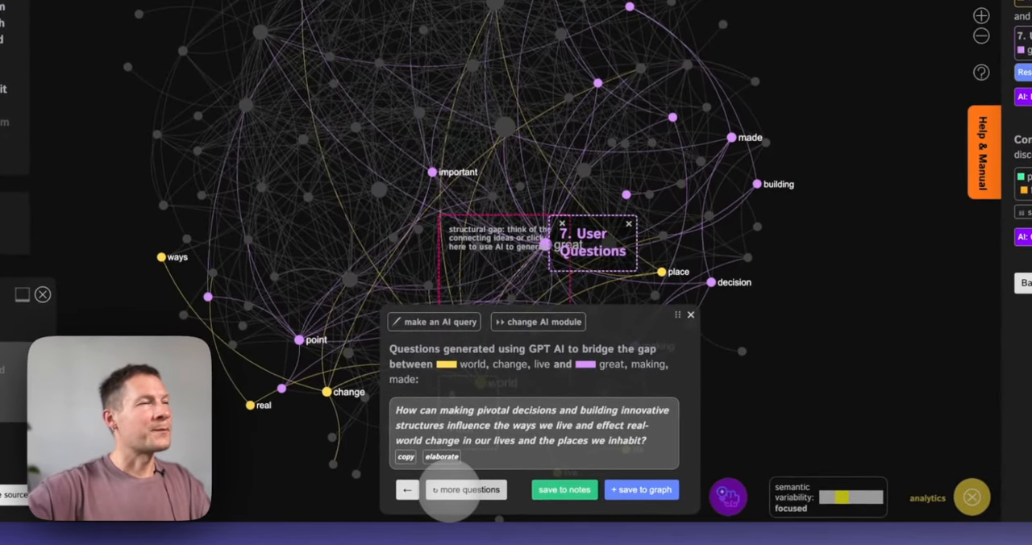
{"action": "left_click", "coordinate": [465, 490]}
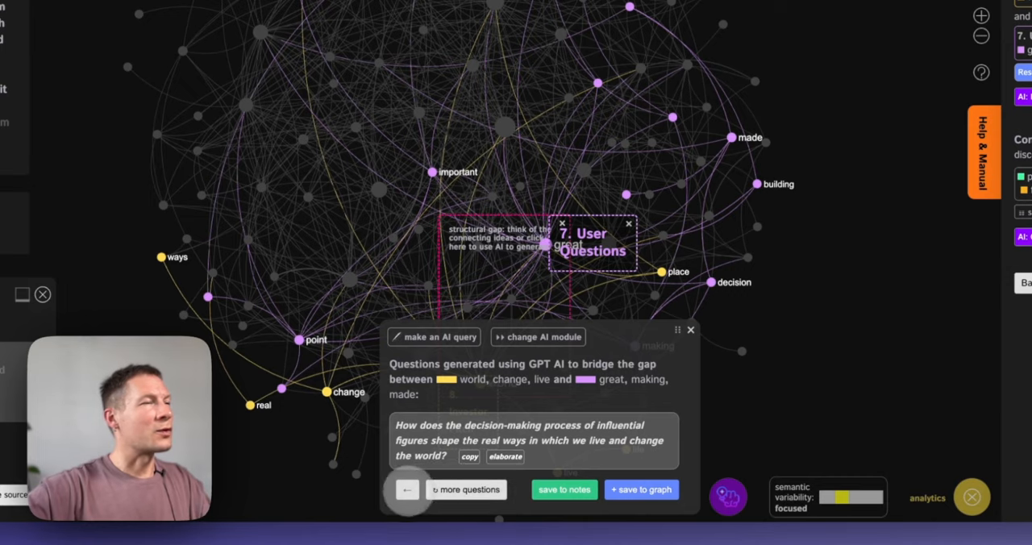
{"action": "left_click", "coordinate": [466, 490]}
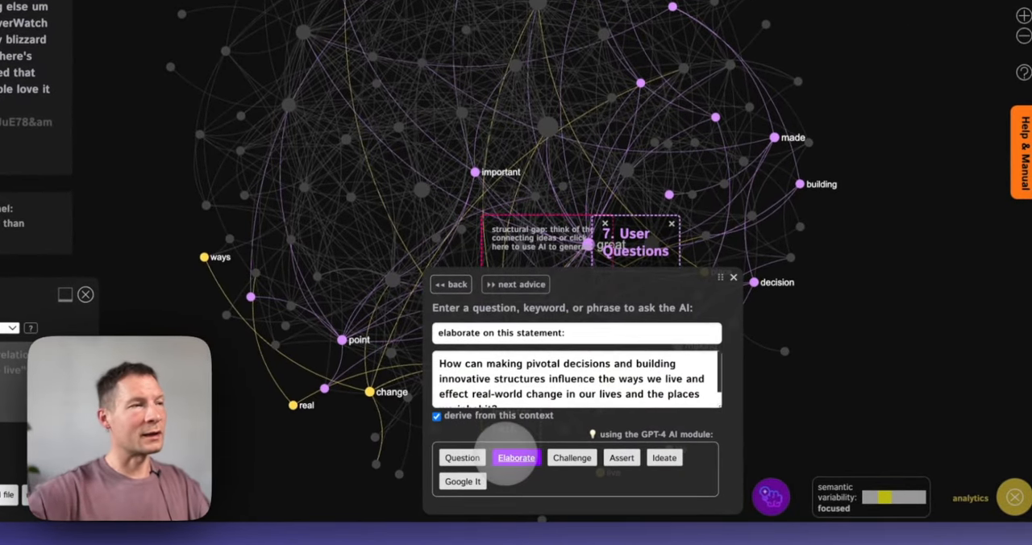
{"action": "left_click", "coordinate": [516, 458]}
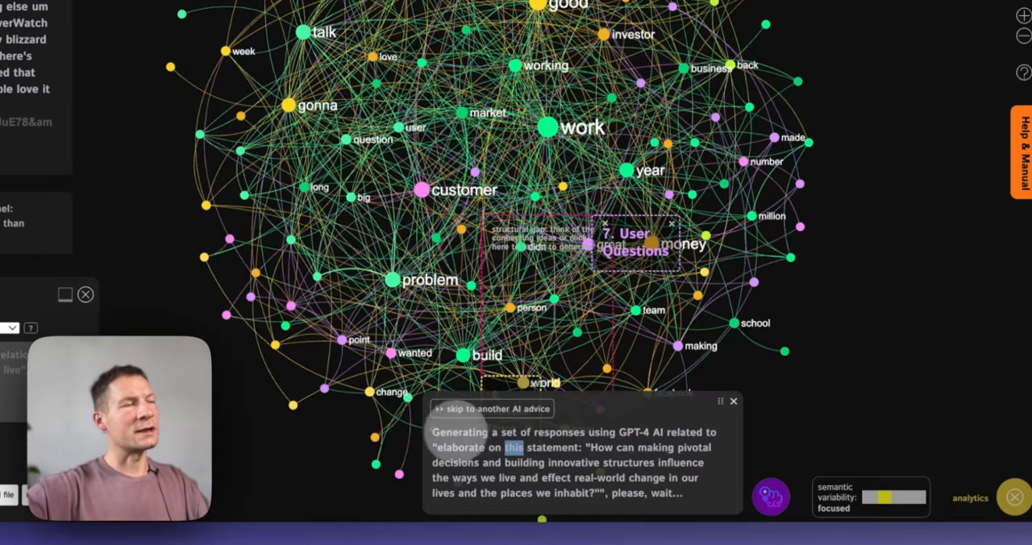